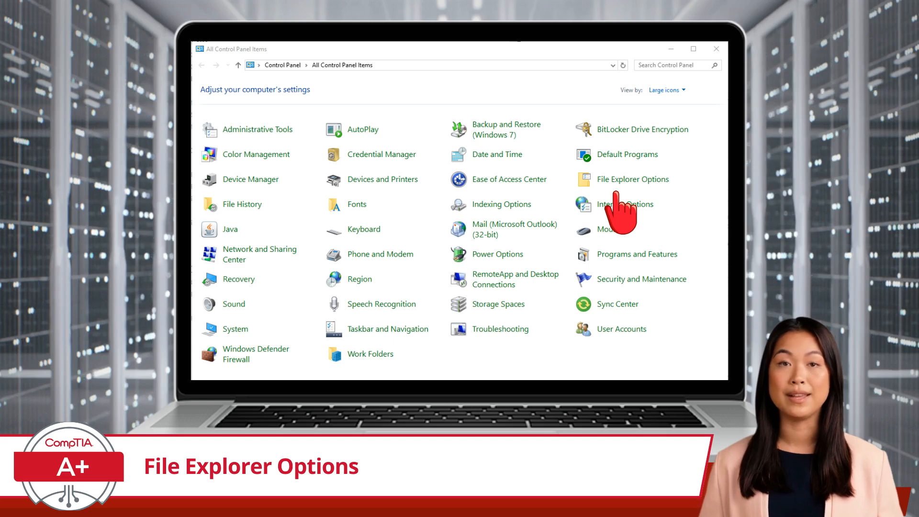
Step: Open File Explorer Options from All Control Panel Items, then switch to its View tab
click(633, 179)
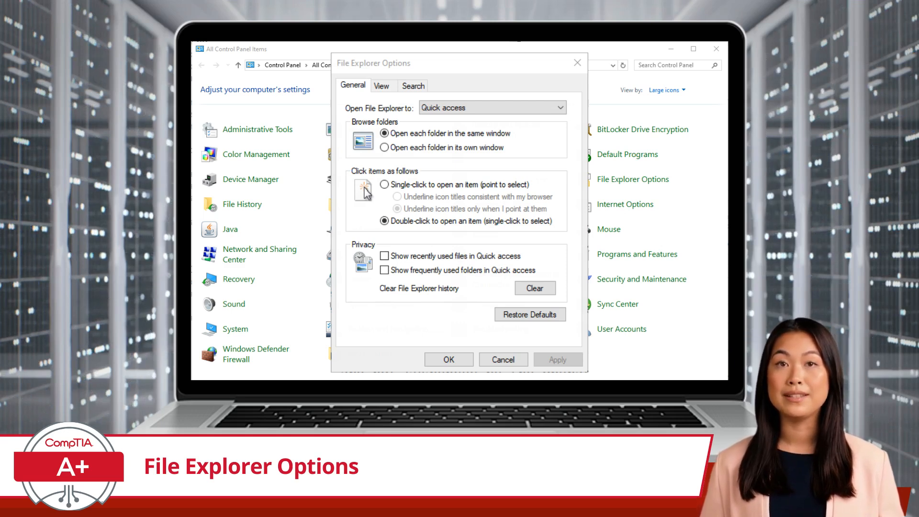
click(381, 85)
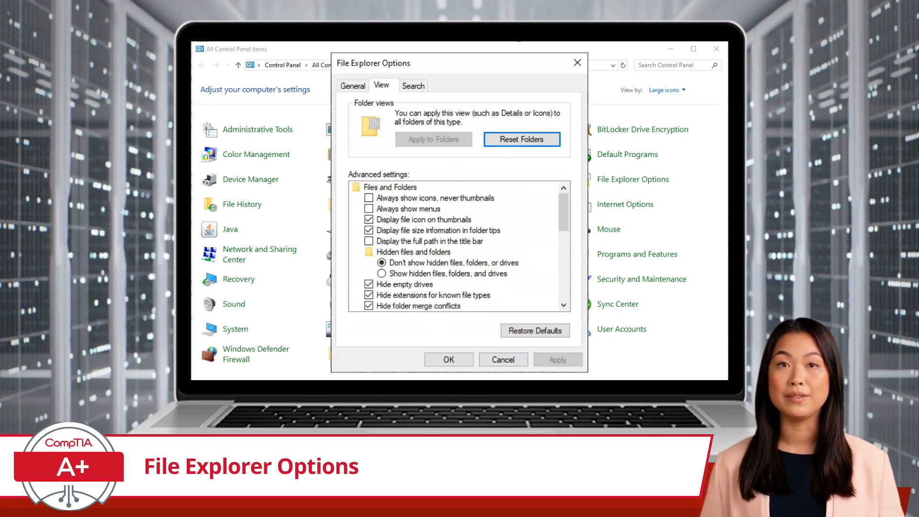
Step: Switch File Explorer Options to the Search tab to show search and non-indexed location options
click(413, 85)
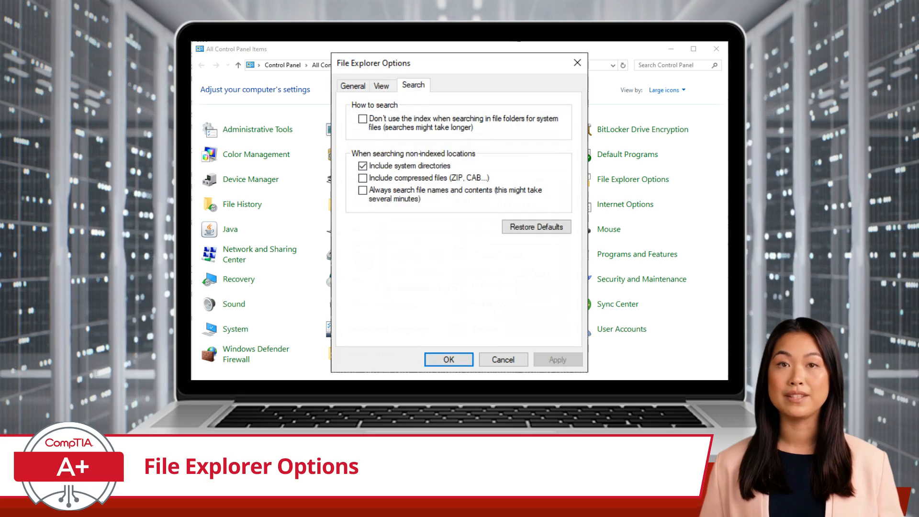